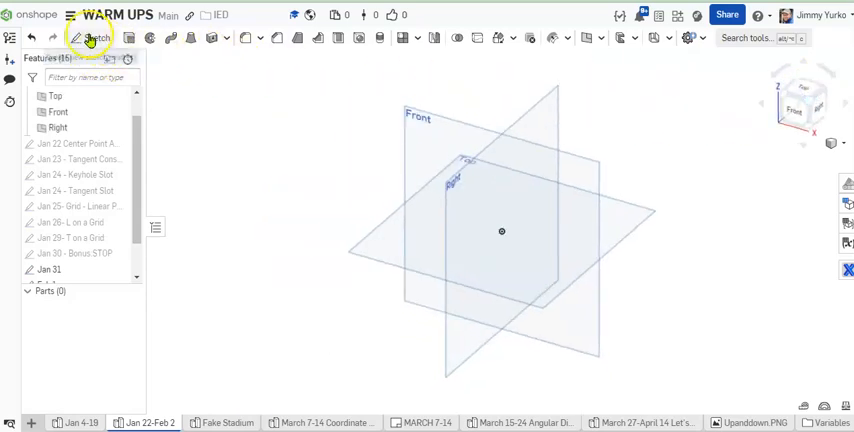
Begin a new sketch on the Front plane for the 2-inch circle and vertical line.
click(92, 38)
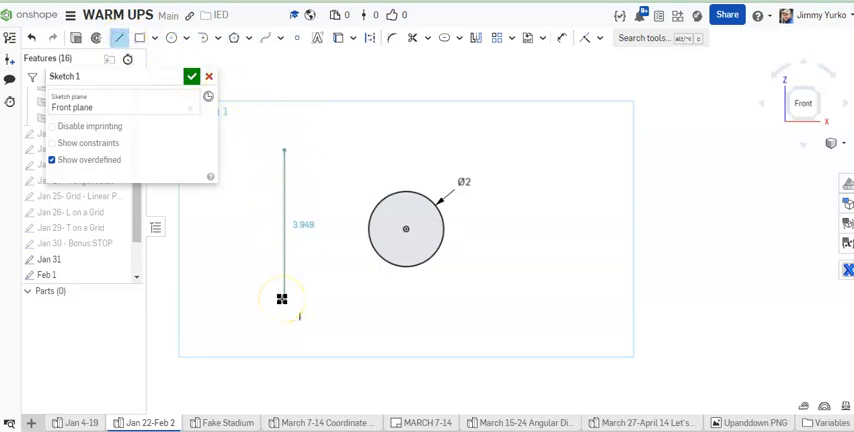
Drag the line's endpoints so it sits shorter and level, just left of the circle.
drag(282, 300, 274, 268)
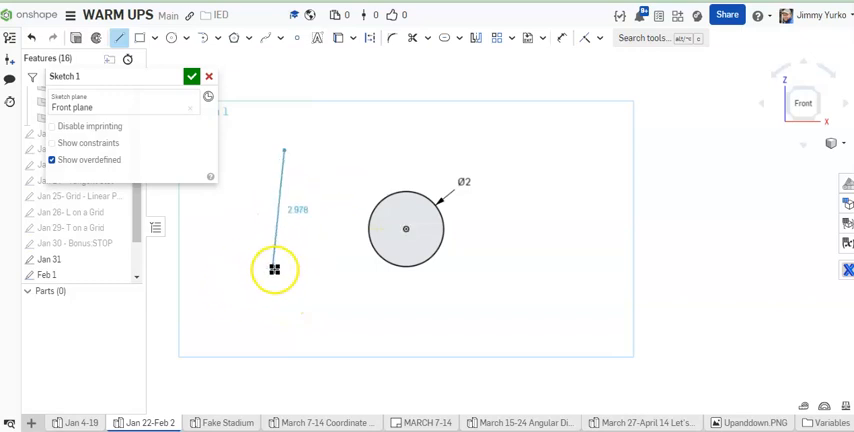
drag(274, 270, 278, 304)
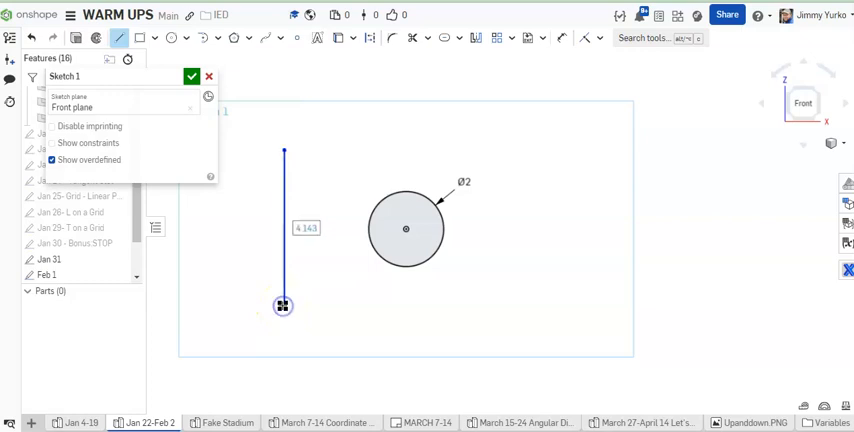
drag(282, 306, 320, 312)
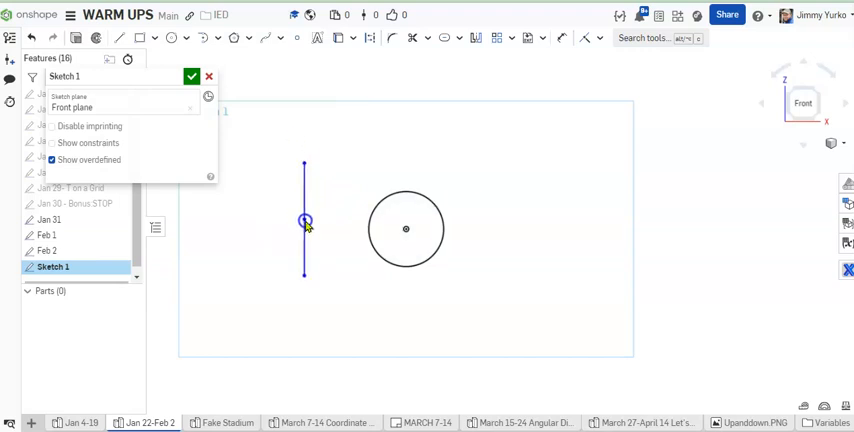
Drag the free line around the circle to test it, settling it on the circle's left edge.
drag(306, 220, 452, 192)
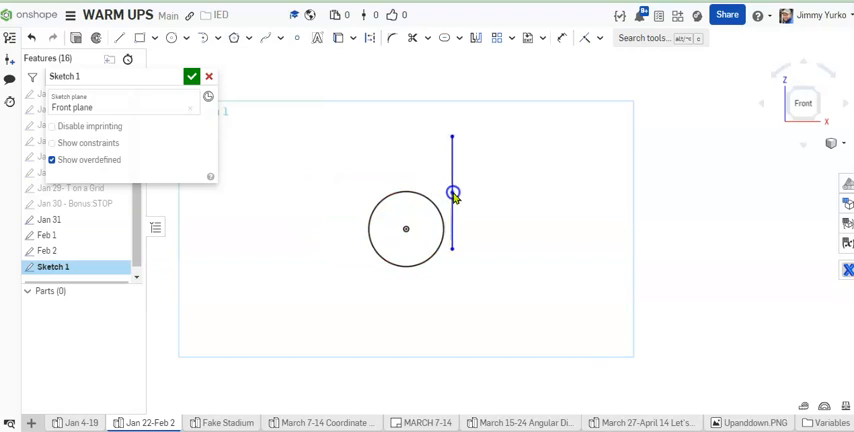
drag(452, 192, 364, 188)
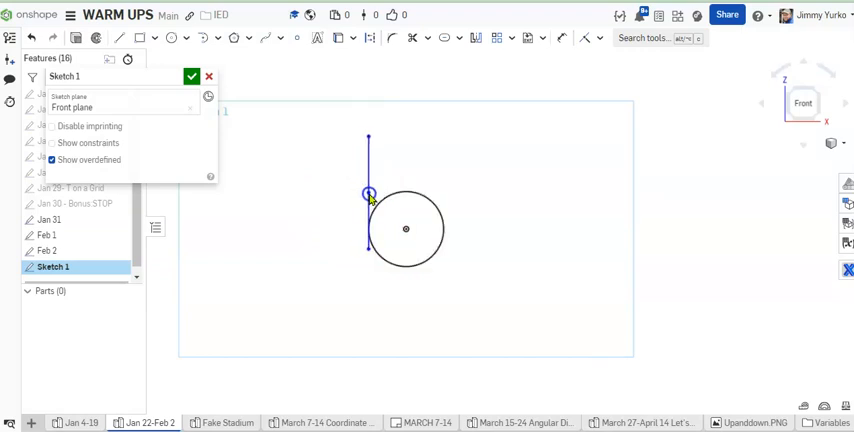
drag(368, 196, 336, 148)
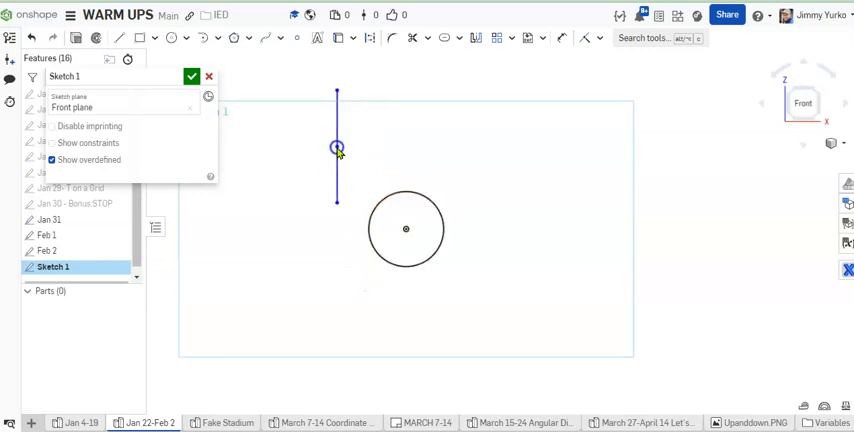
drag(338, 148, 360, 248)
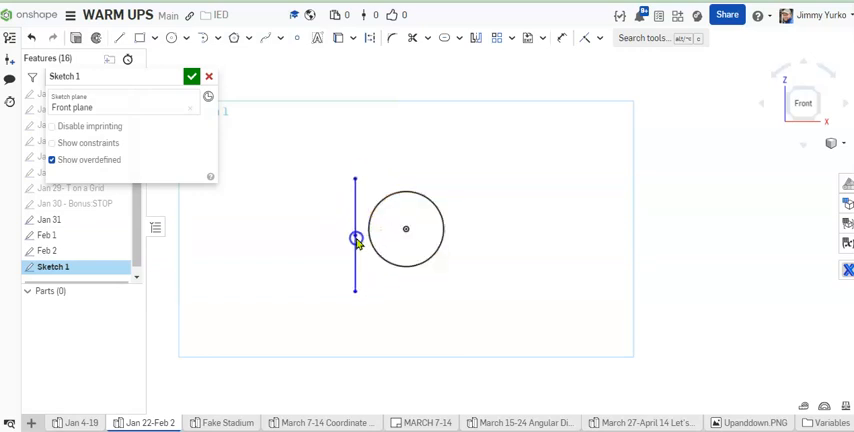
drag(356, 240, 344, 190)
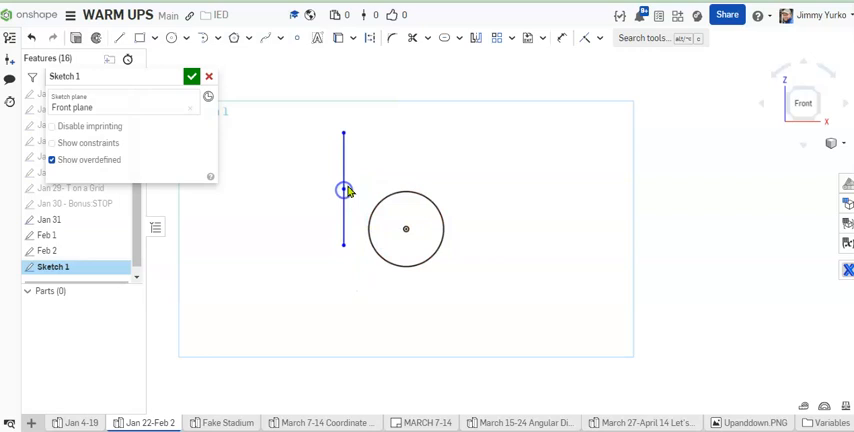
click(596, 38)
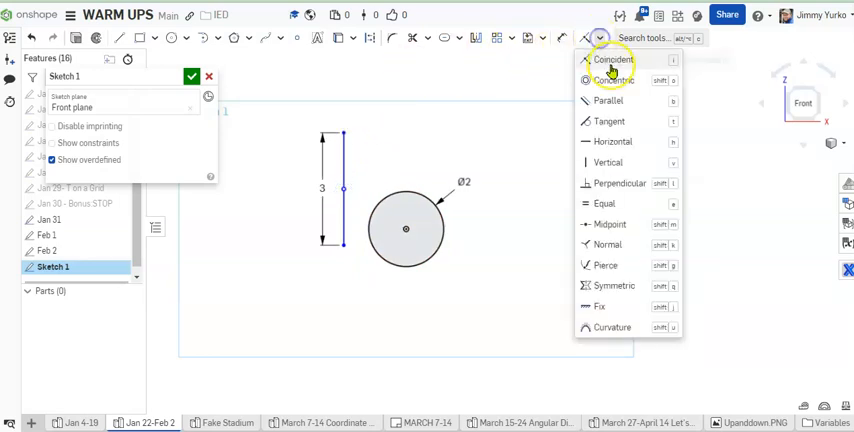
mouse_move(608, 122)
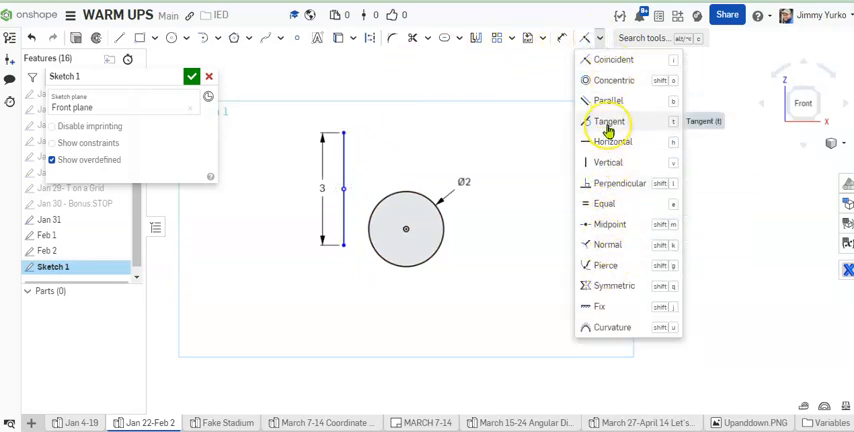
mouse_move(608, 122)
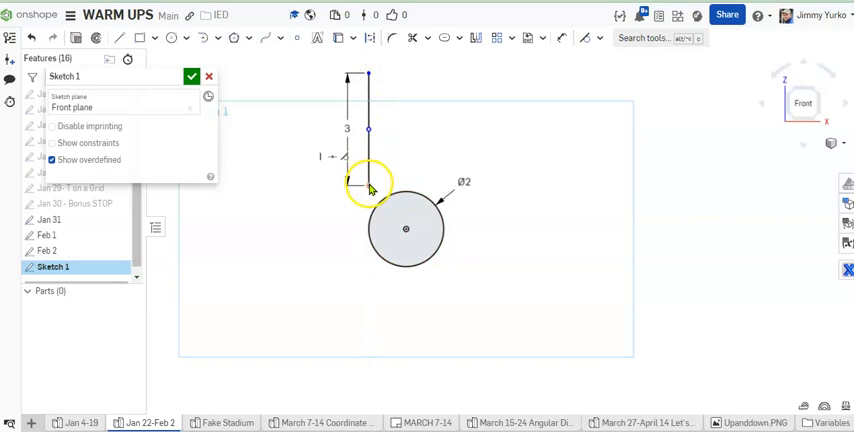
Slide the 3-inch line up and down along the circle to confirm the tangency holds.
drag(370, 180, 370, 290)
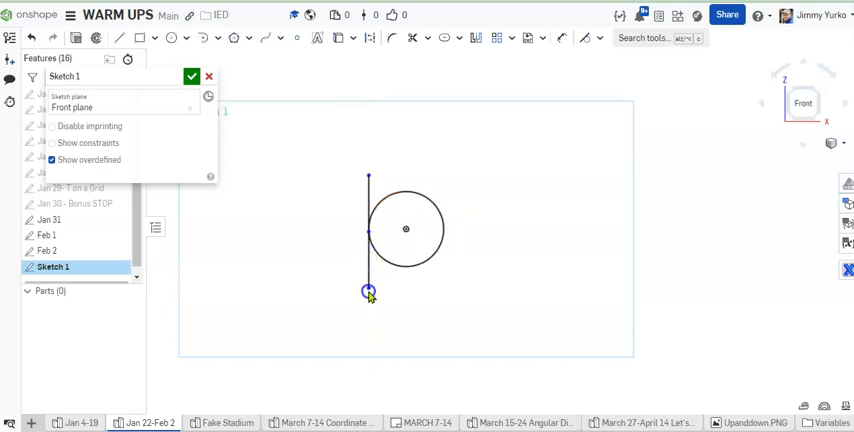
drag(370, 292, 372, 192)
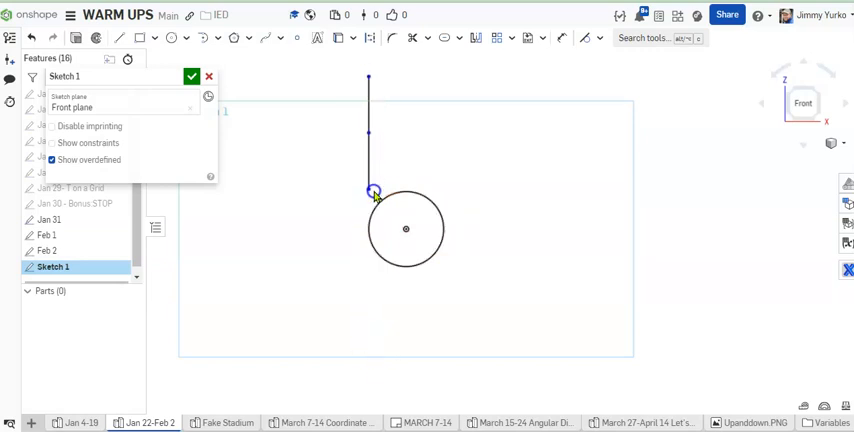
drag(372, 192, 384, 328)
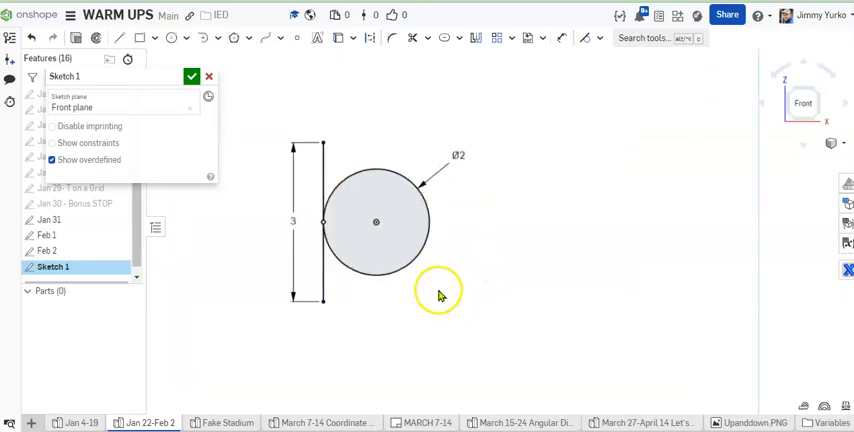
mouse_move(490, 228)
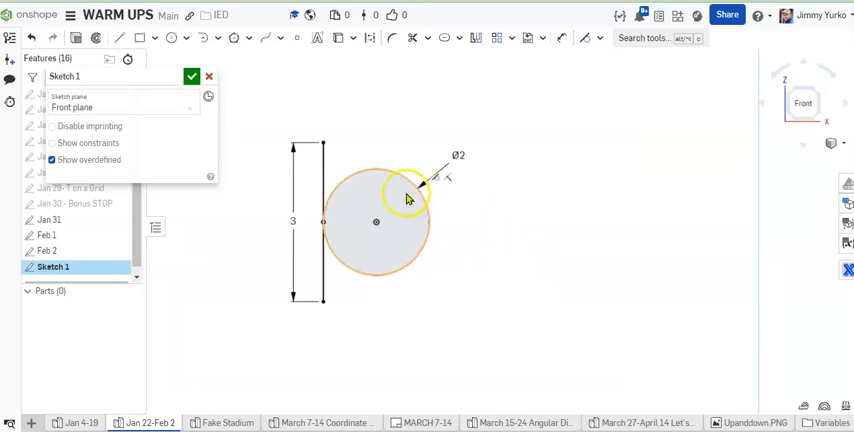
Select the circle's interior region to read its area of about 3.142 in².
click(376, 220)
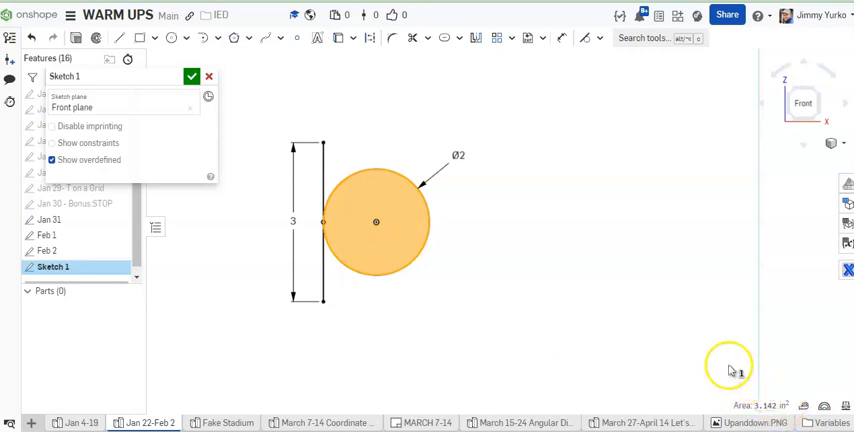
mouse_move(550, 276)
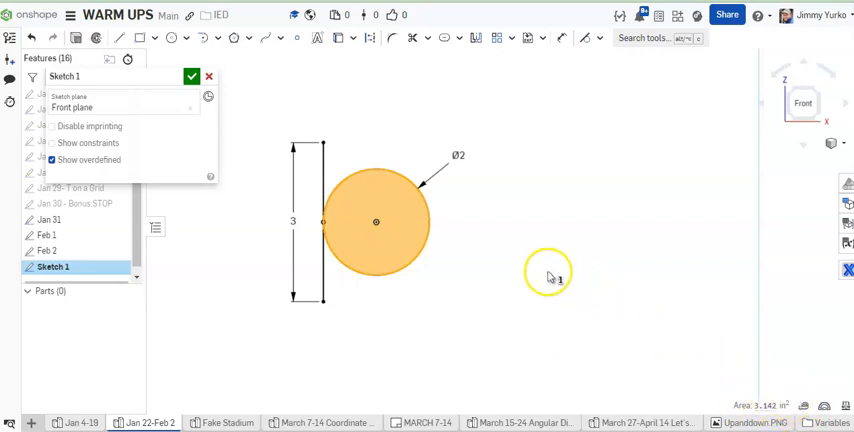
mouse_move(588, 332)
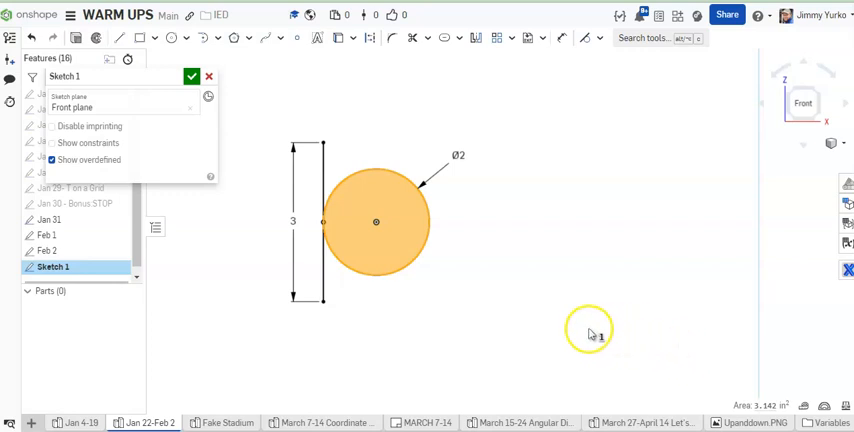
mouse_move(390, 302)
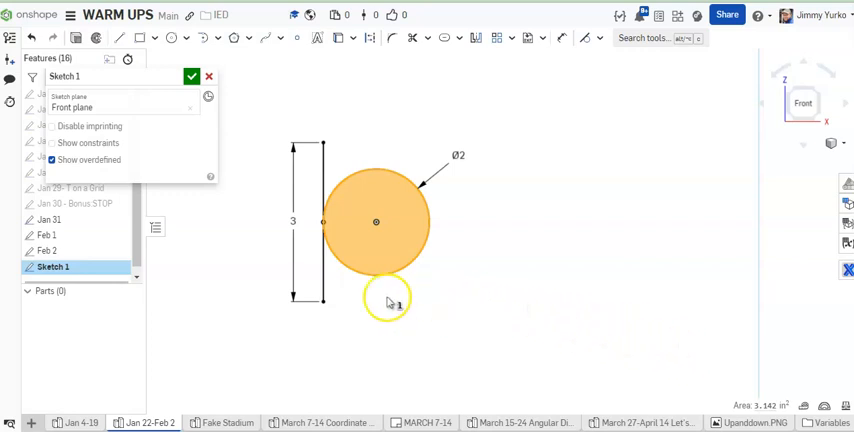